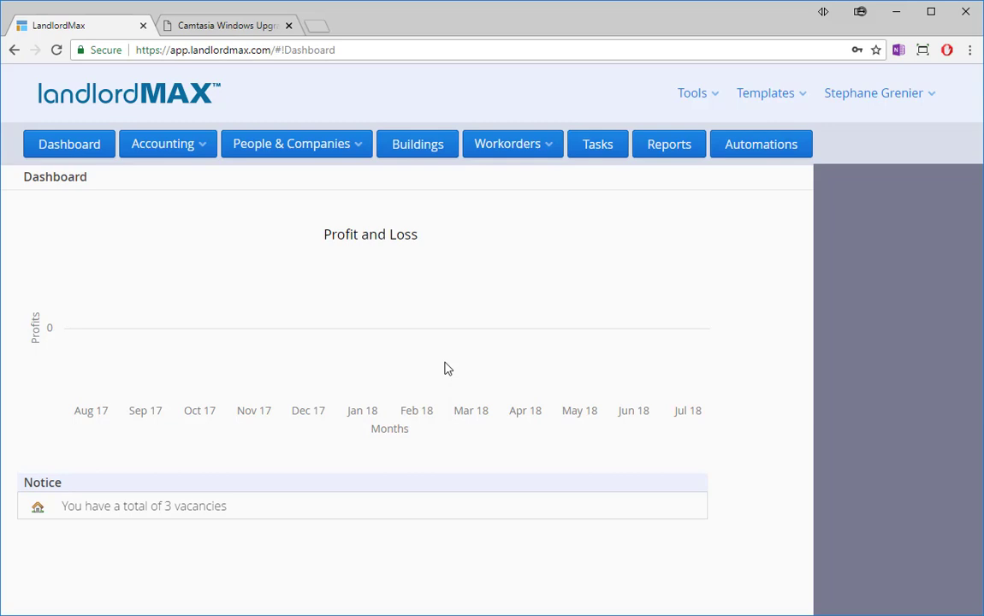
{"action": "mouse_move", "coordinate": [419, 363]}
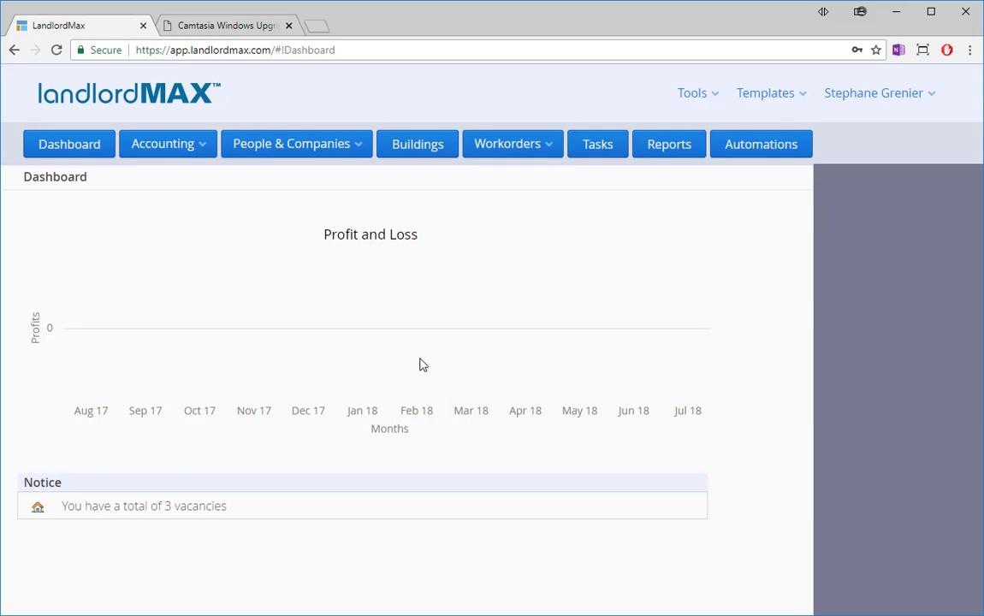
{"action": "mouse_move", "coordinate": [291, 144]}
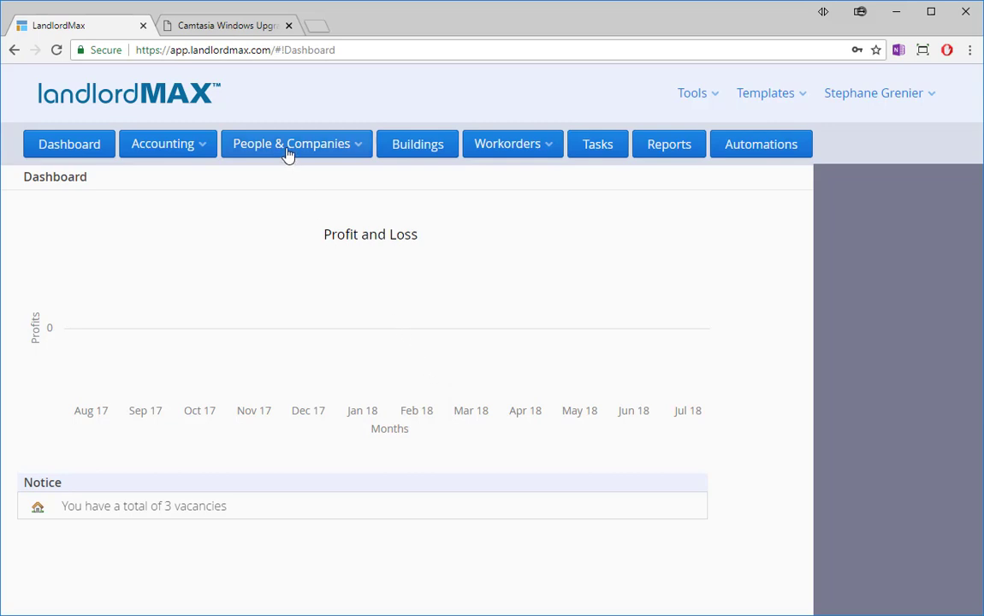
Step: Open the People & Companies menu listing tenants, vendors, landlords and contacts
{"action": "left_click", "coordinate": [291, 144]}
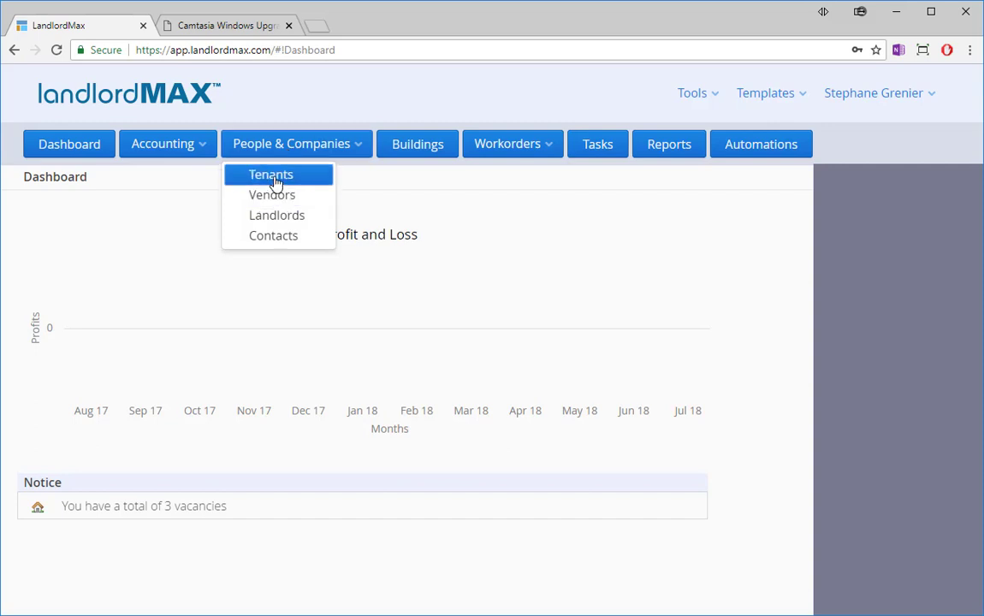
Step: Open Tenants, then type 'John' in the name filter and clear it
{"action": "left_click", "coordinate": [270, 175]}
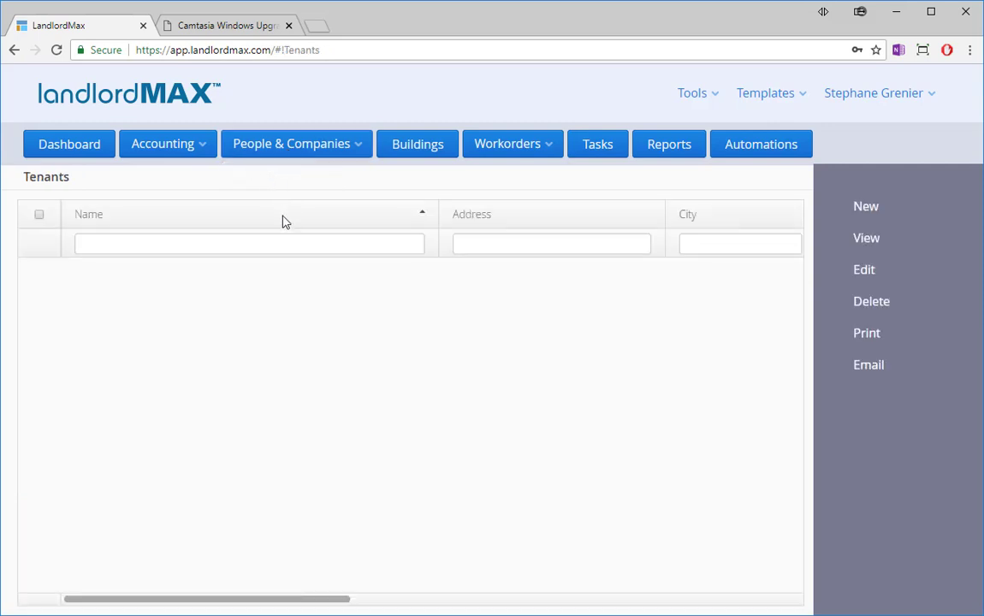
{"action": "mouse_move", "coordinate": [262, 320]}
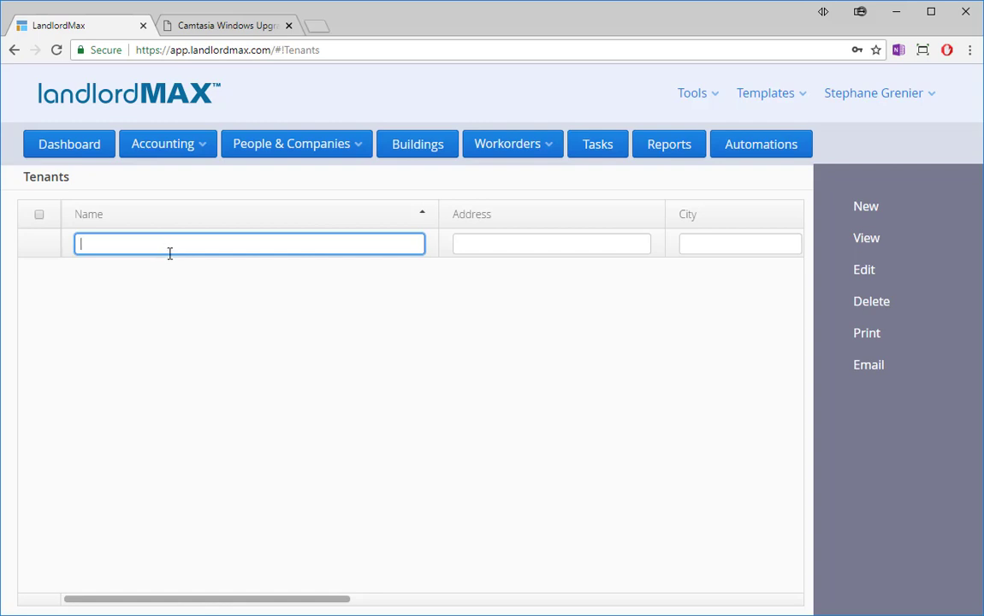
{"action": "type", "text": "John"}
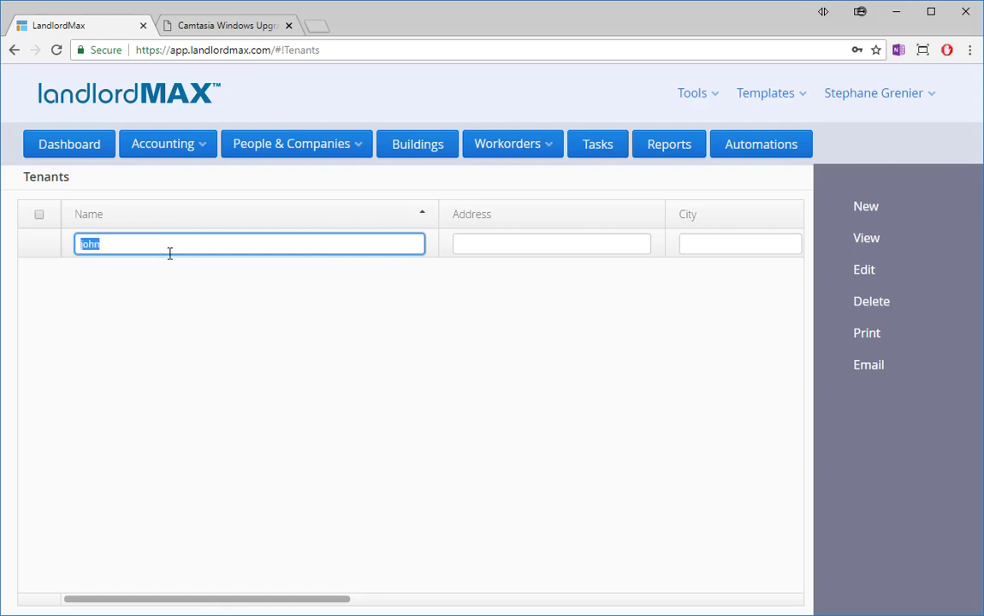
{"action": "key", "text": "Delete"}
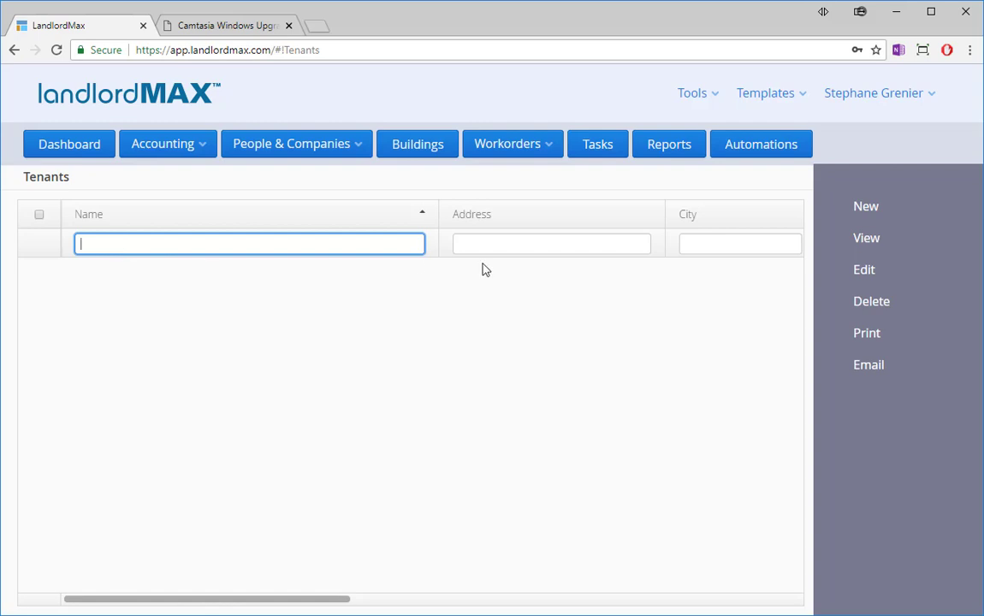
{"action": "mouse_move", "coordinate": [693, 254]}
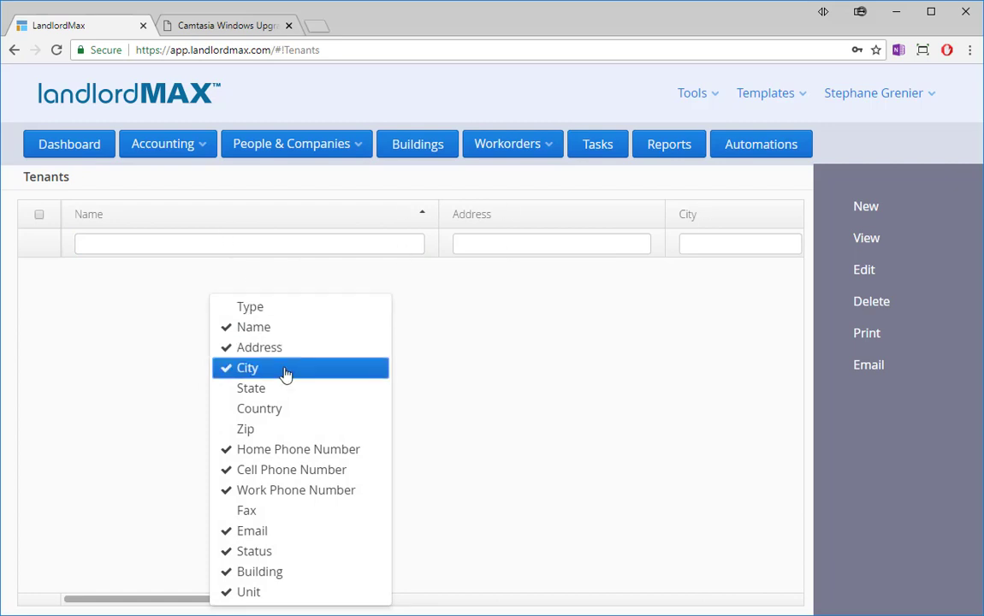
{"action": "mouse_move", "coordinate": [282, 391]}
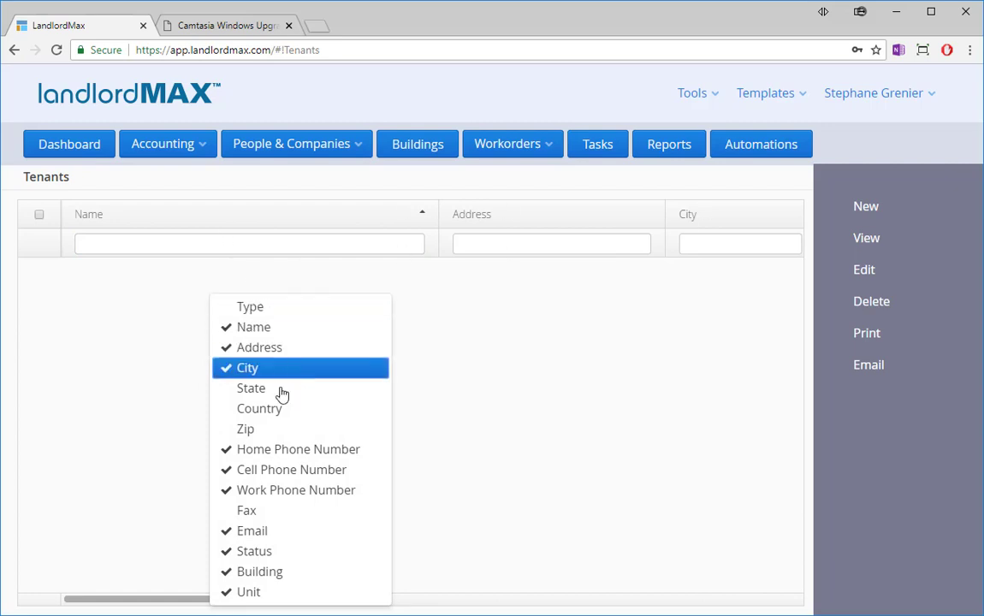
{"action": "mouse_move", "coordinate": [272, 351]}
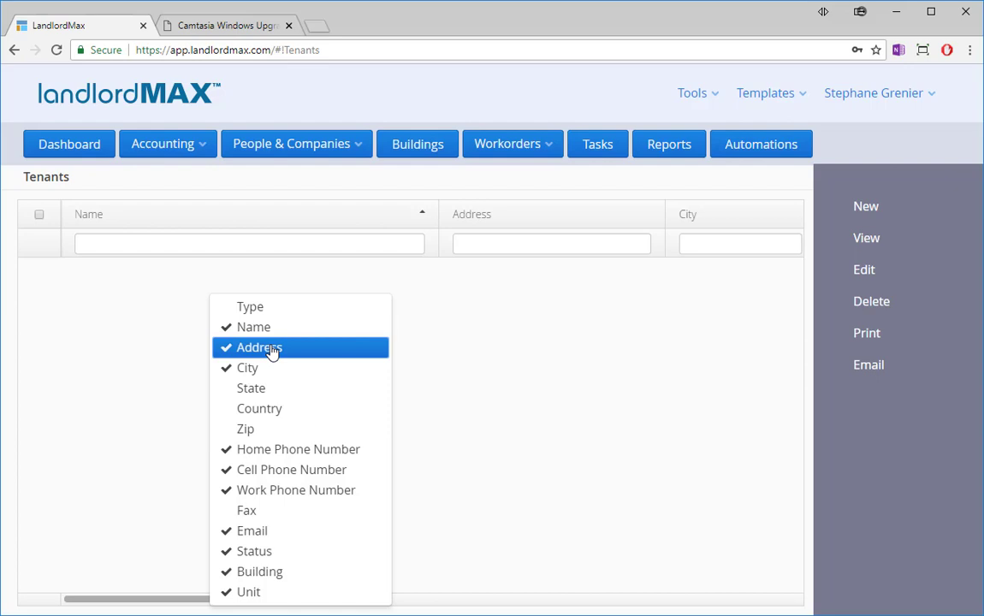
Step: Uncheck Address in the tenants grid column chooser
{"action": "left_click", "coordinate": [258, 347]}
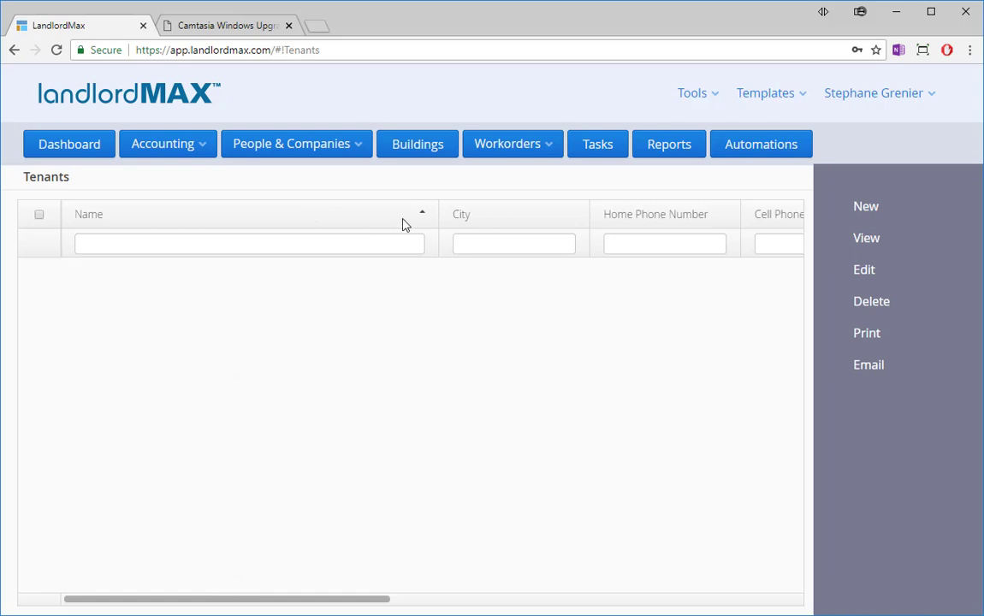
{"action": "mouse_move", "coordinate": [421, 220]}
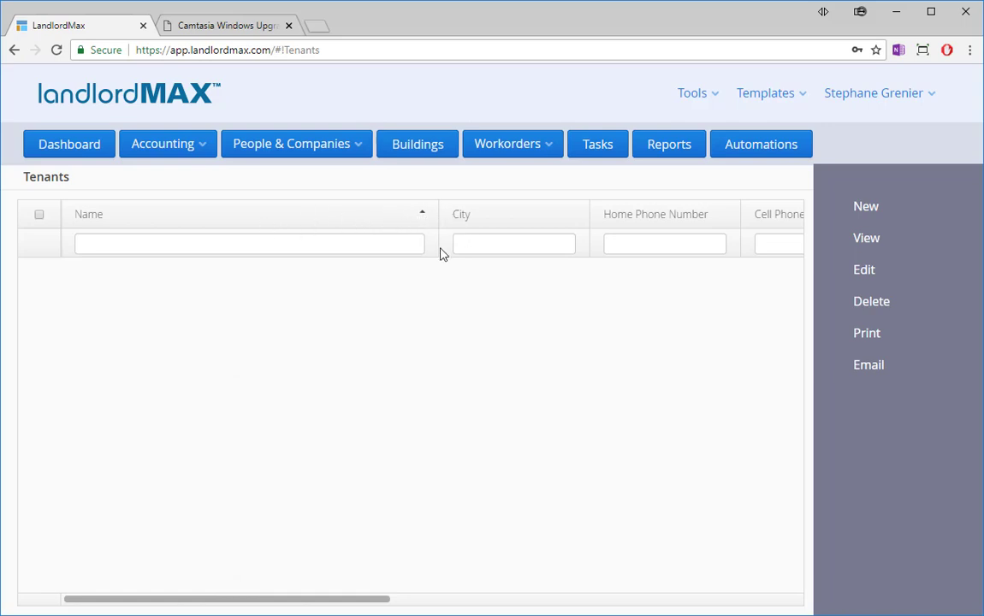
{"action": "mouse_move", "coordinate": [820, 259]}
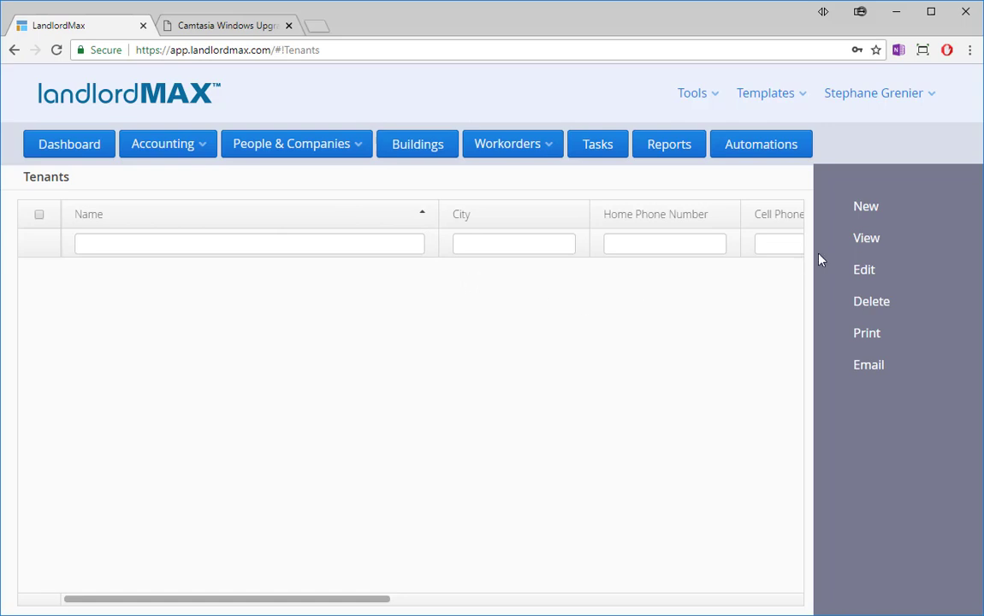
{"action": "mouse_move", "coordinate": [866, 207]}
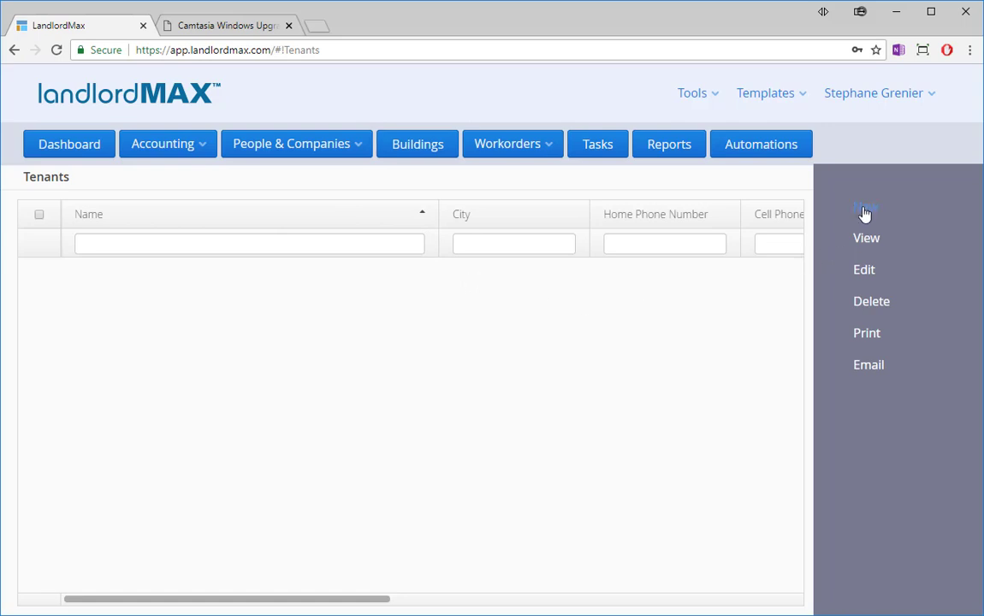
Step: Create a new tenant and confirm Residential as the tenant type
{"action": "left_click", "coordinate": [866, 208]}
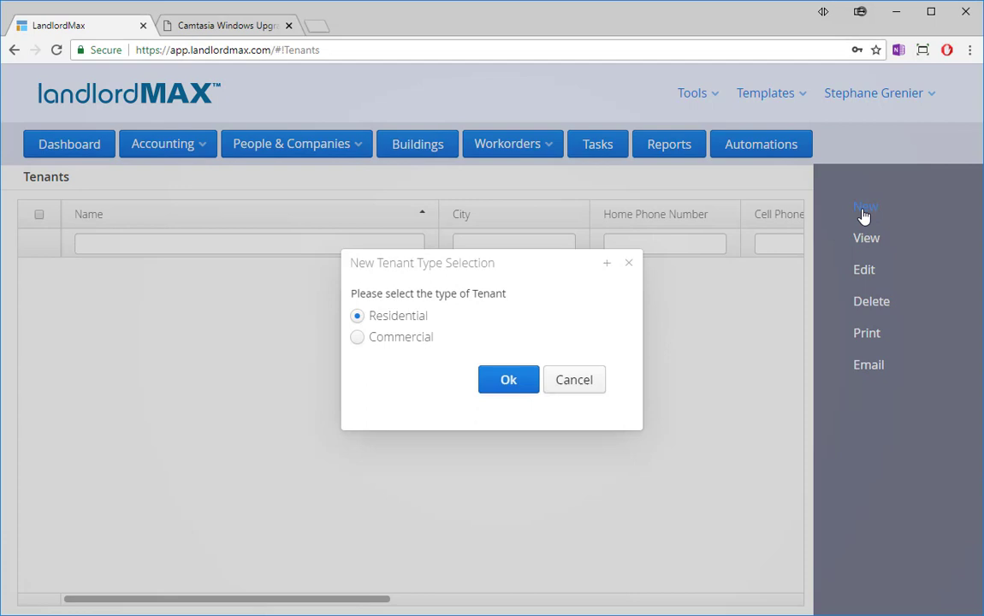
{"action": "mouse_move", "coordinate": [402, 341]}
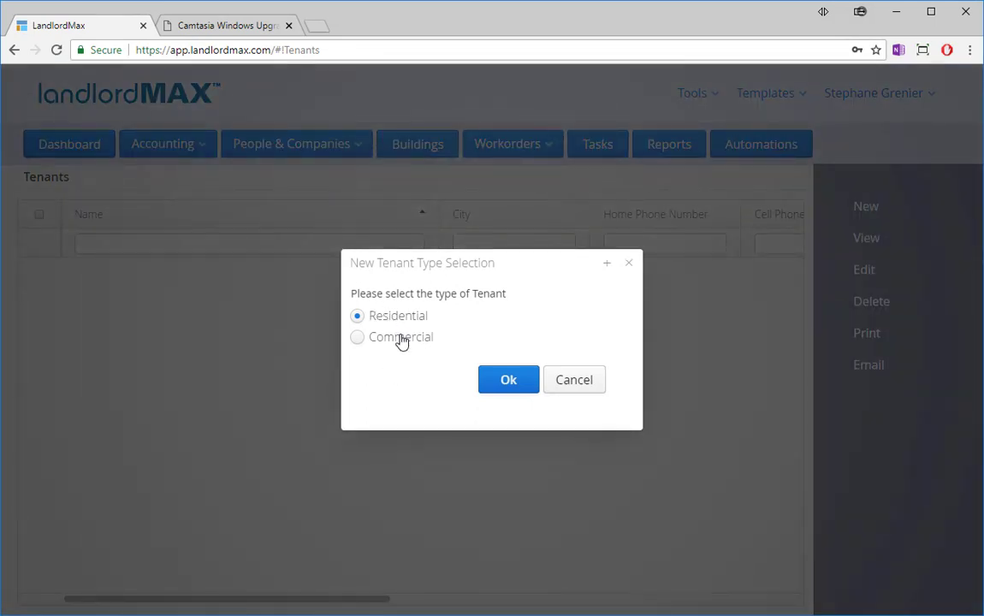
{"action": "mouse_move", "coordinate": [430, 345]}
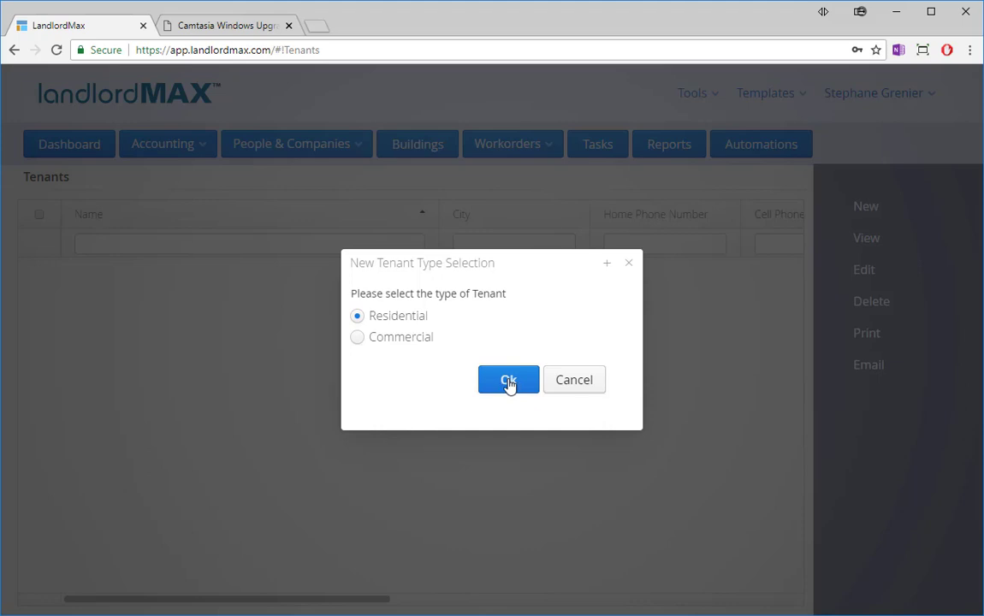
{"action": "left_click", "coordinate": [509, 380]}
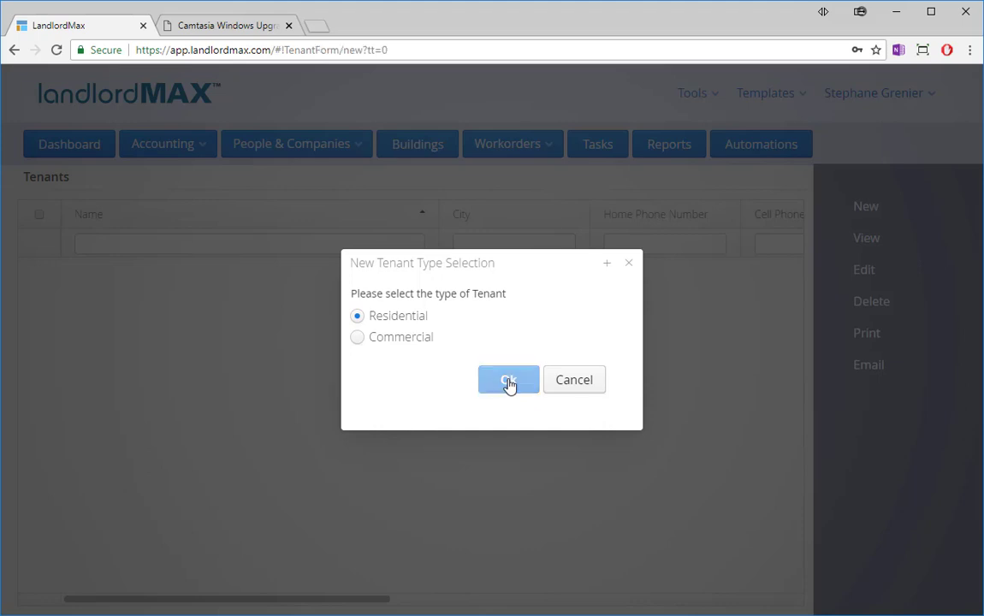
Step: Enter first name John and last name Smith on the new tenant form
{"action": "left_click", "coordinate": [508, 379]}
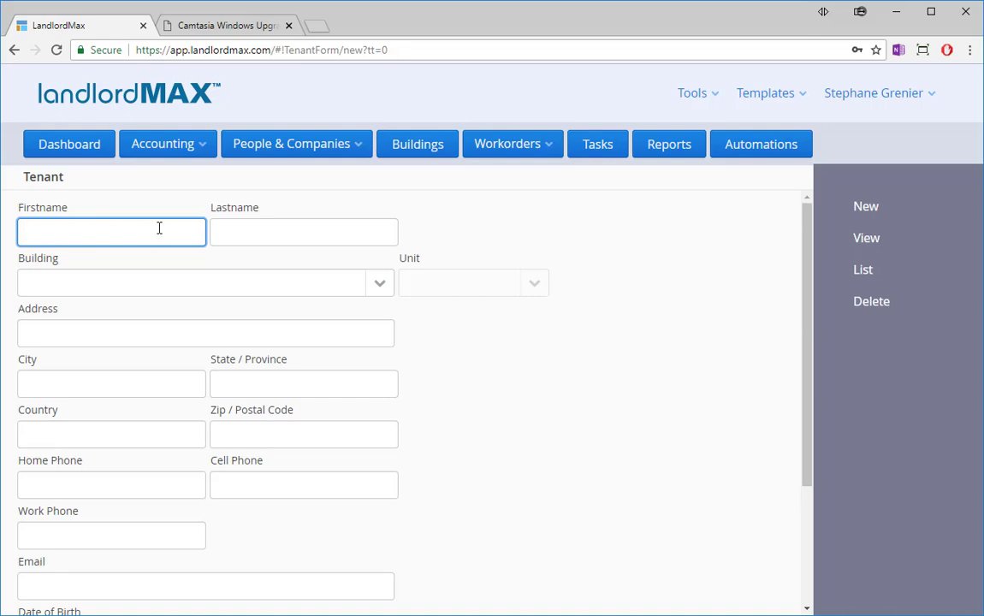
{"action": "left_click", "coordinate": [112, 231]}
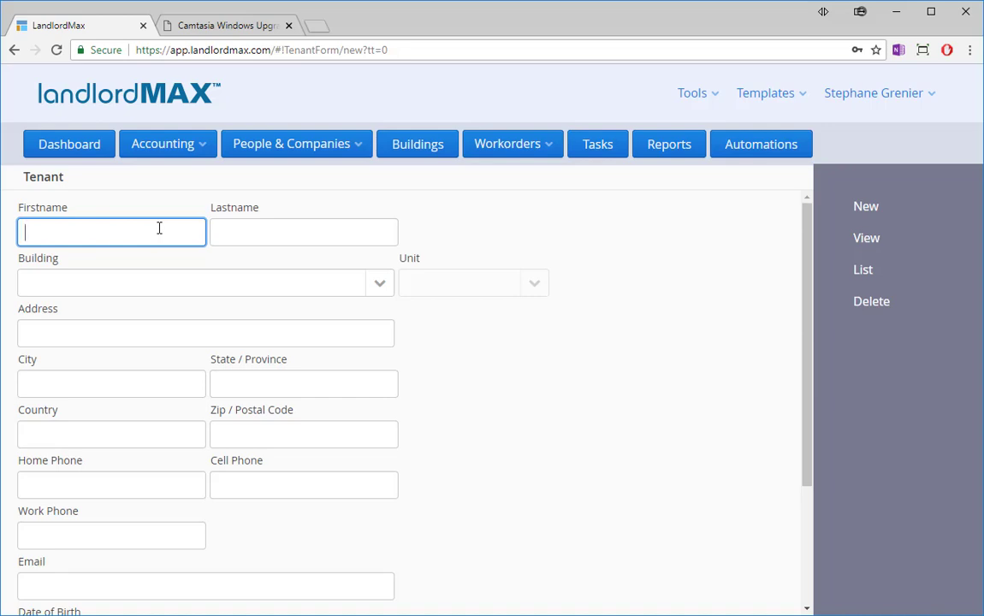
{"action": "type", "text": "S"}
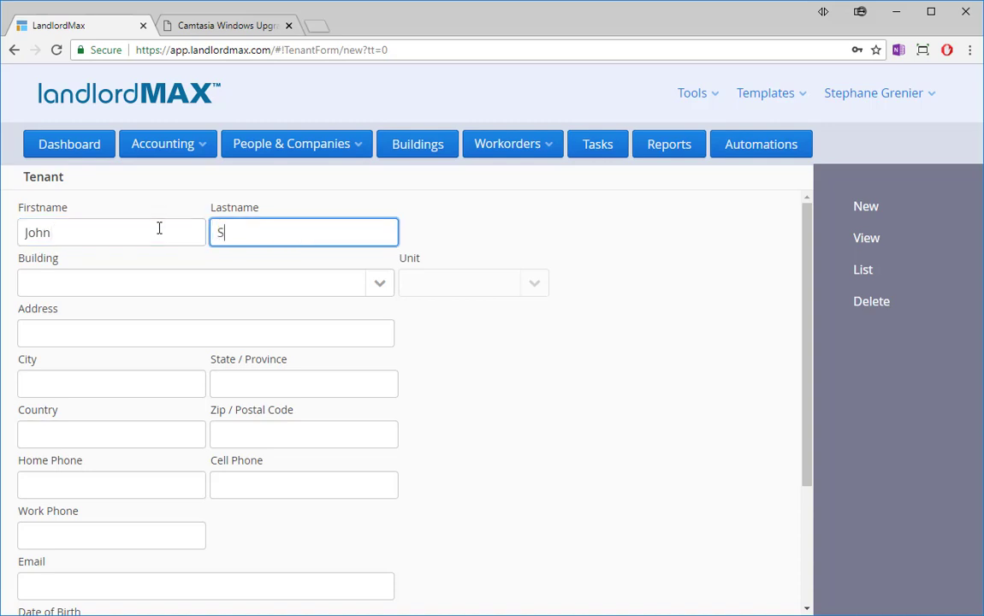
{"action": "type", "text": "mith"}
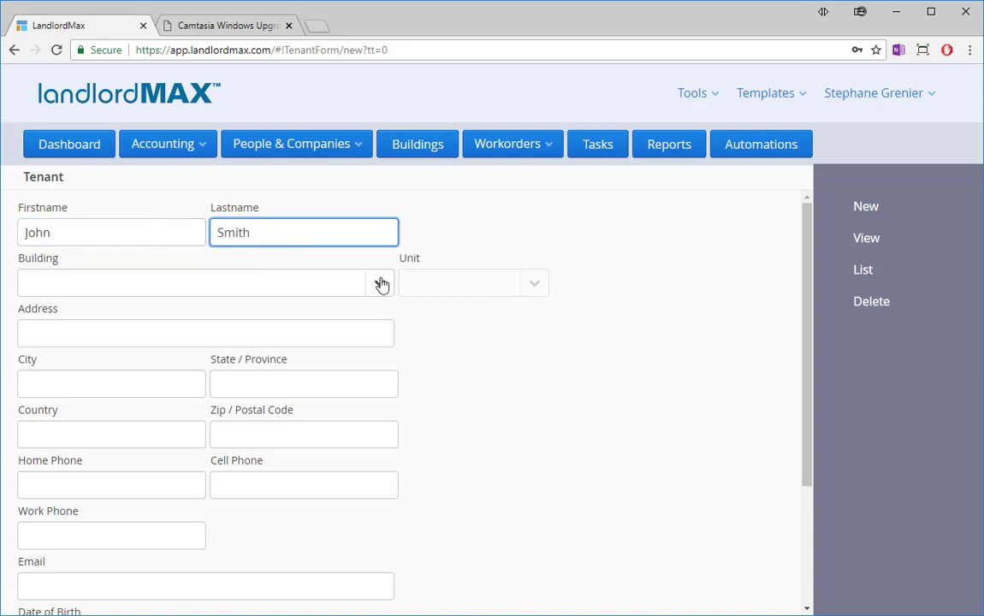
Step: Assign building Wellbeing apartments and unit 1a, then move into Home Phone
{"action": "left_click", "coordinate": [206, 284]}
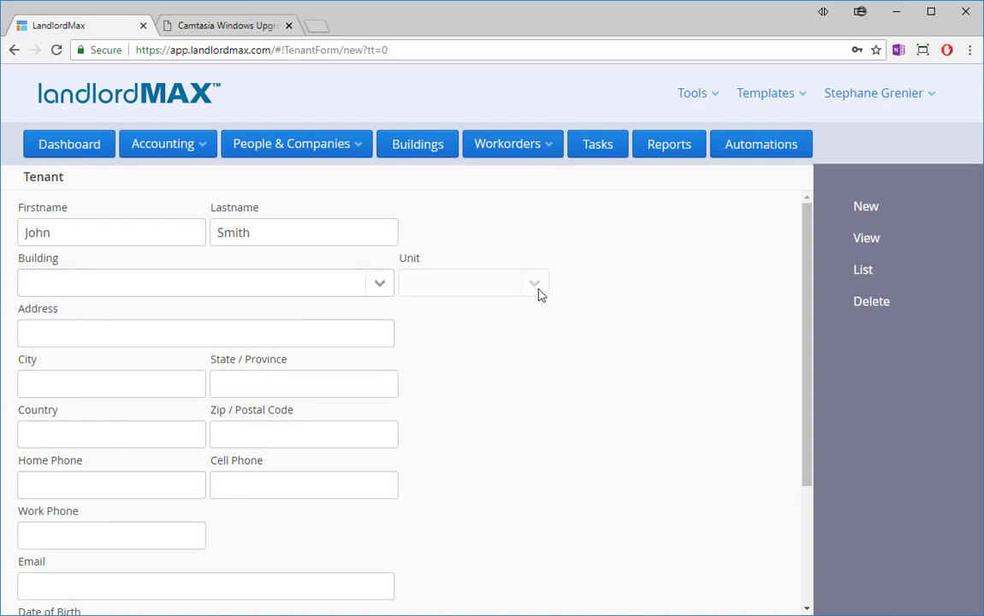
{"action": "mouse_move", "coordinate": [379, 297]}
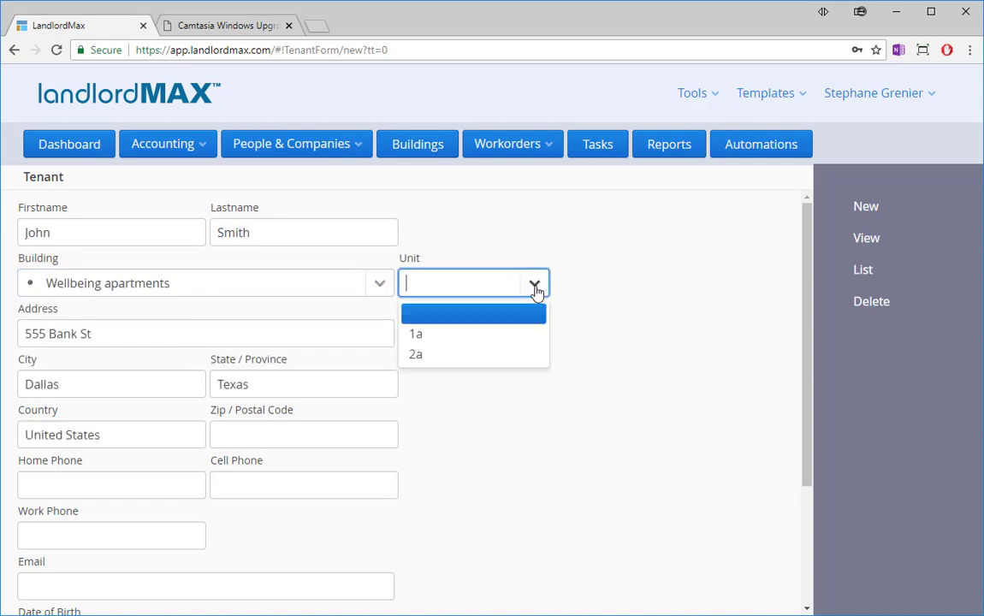
{"action": "left_click", "coordinate": [415, 334]}
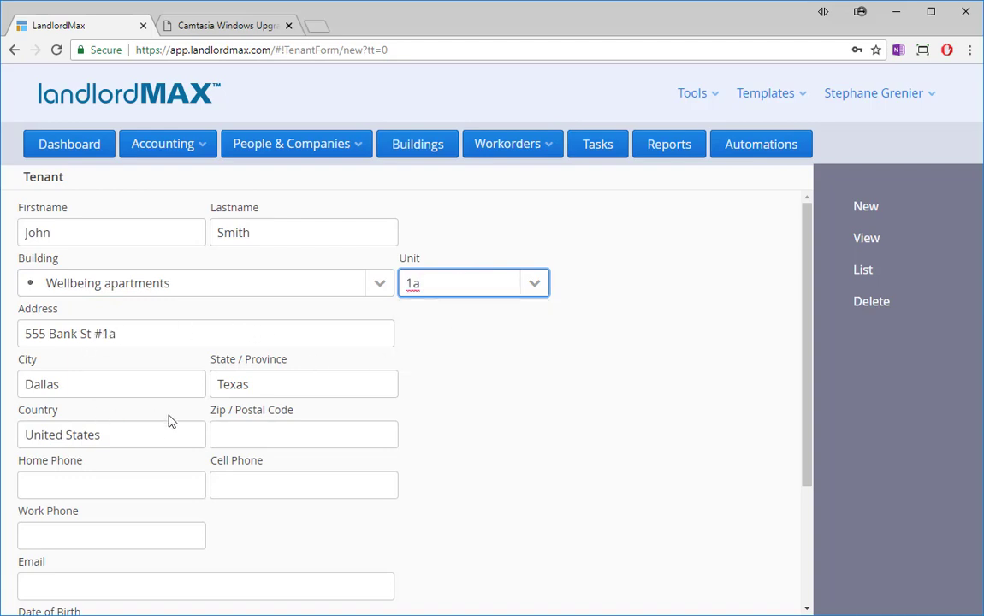
{"action": "left_click", "coordinate": [111, 485]}
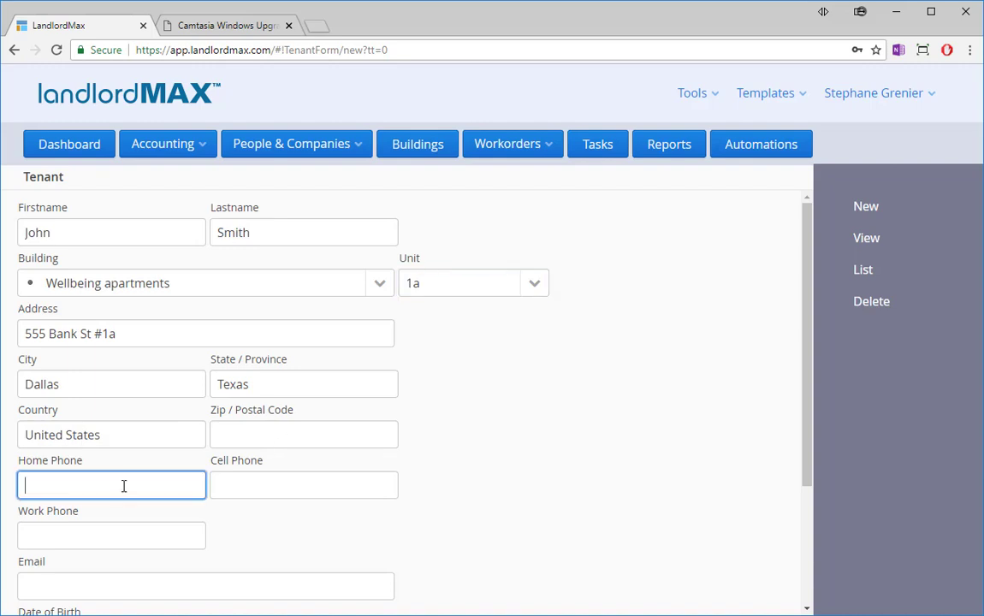
{"action": "left_click", "coordinate": [303, 434]}
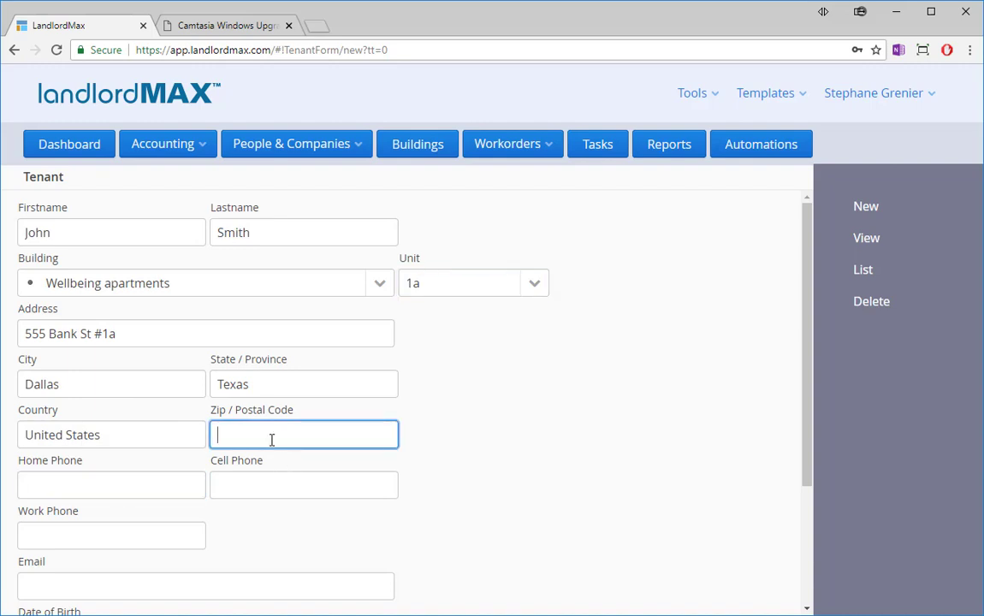
{"action": "left_click", "coordinate": [111, 484]}
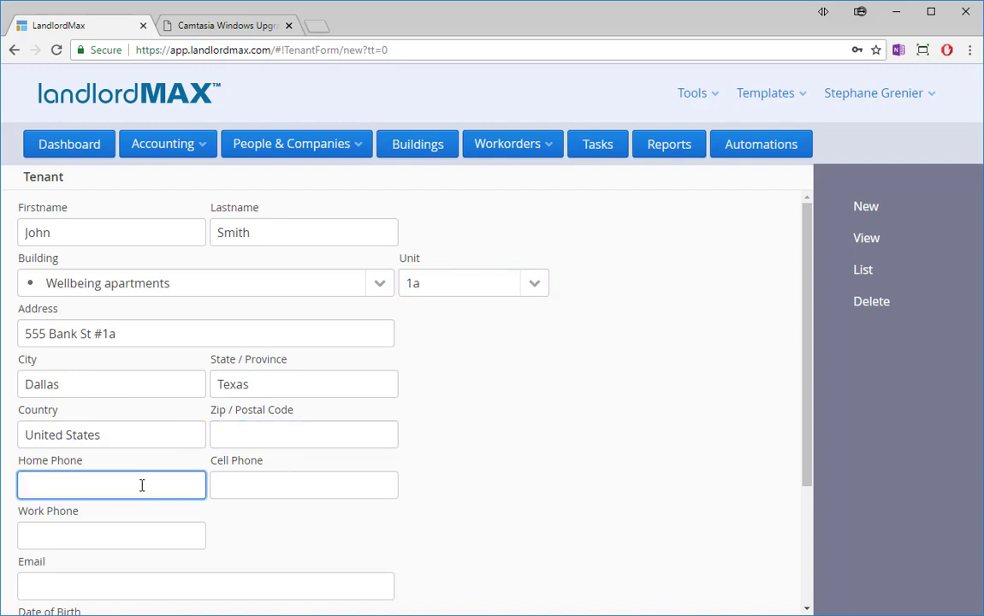
{"action": "type", "text": "555-555-5555"}
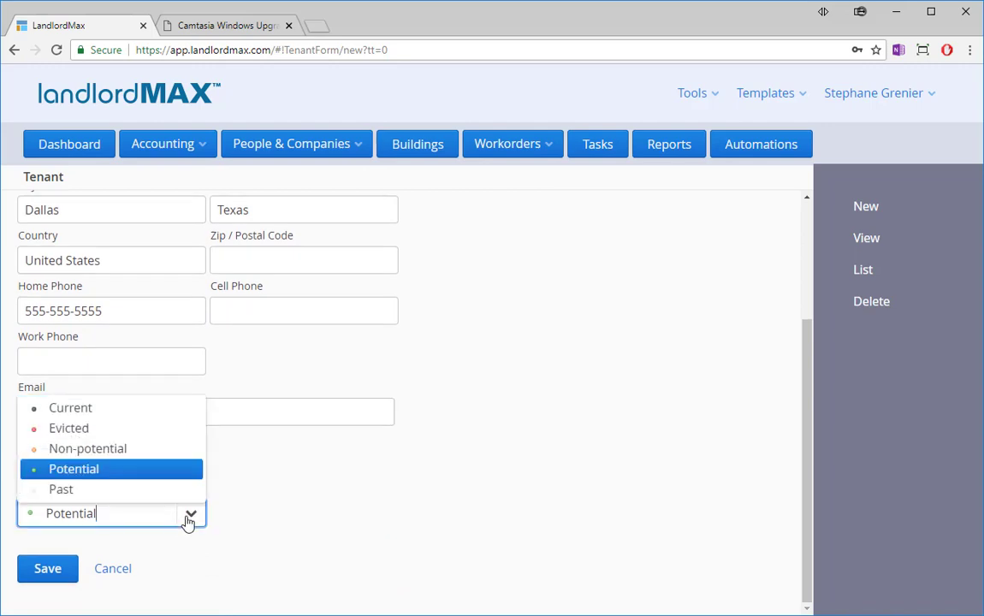
{"action": "mouse_move", "coordinate": [108, 469]}
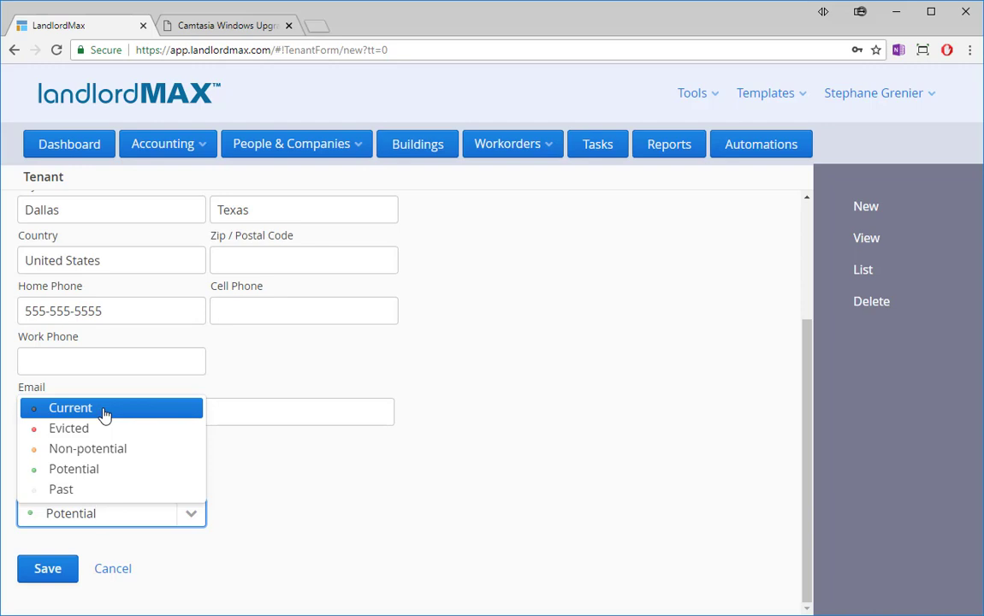
Step: Set status to Current and save John Smith's tenant record
{"action": "left_click", "coordinate": [70, 407]}
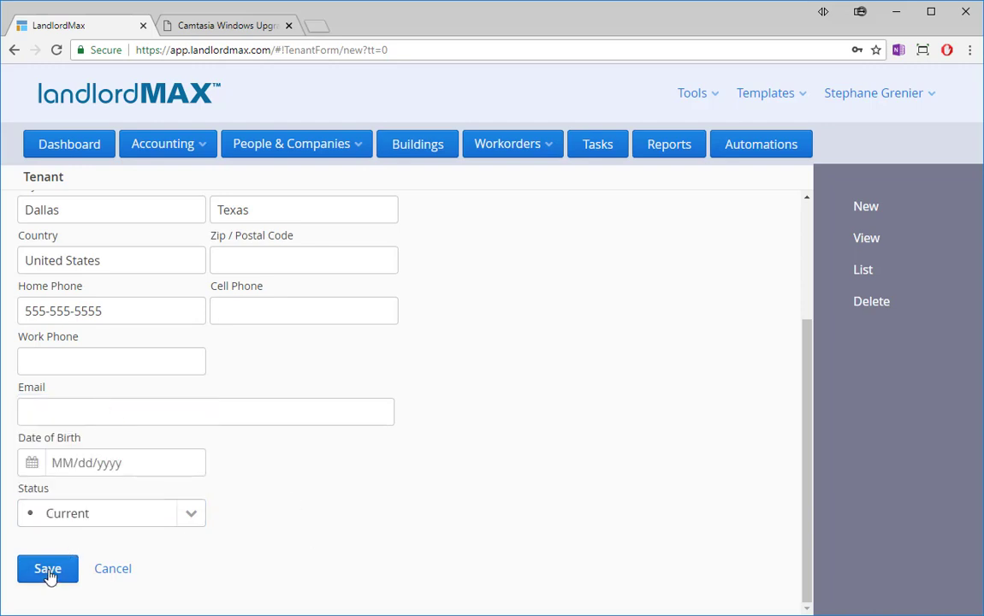
{"action": "left_click", "coordinate": [47, 568]}
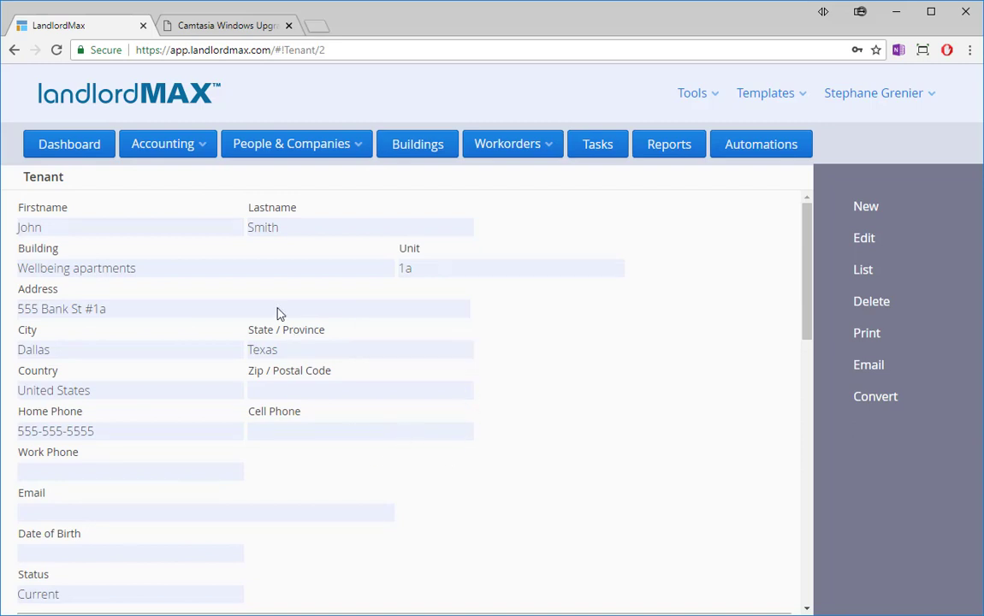
{"action": "mouse_move", "coordinate": [325, 379]}
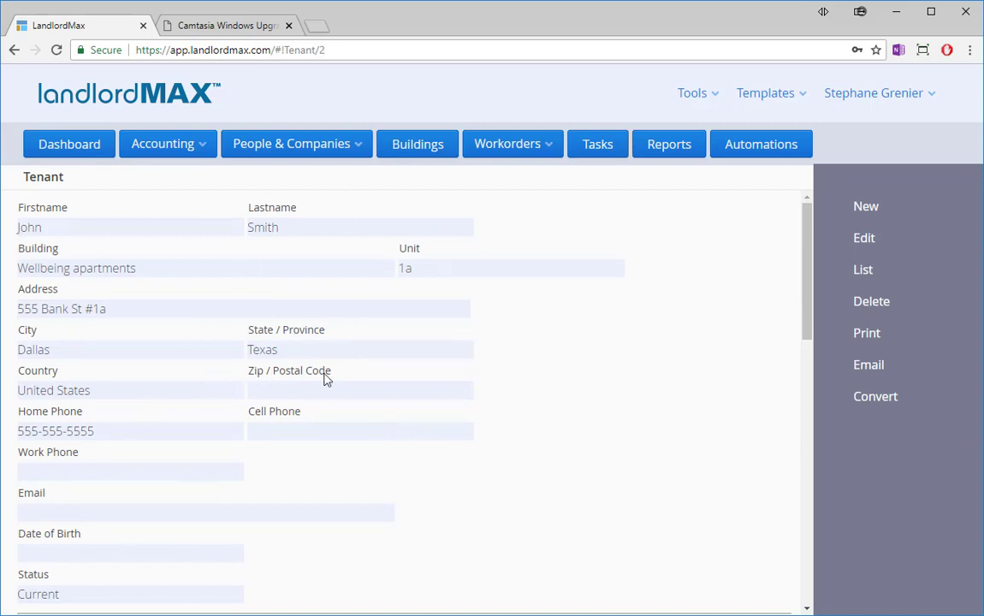
{"action": "scroll", "scroll_direction": "down", "scroll_amount": 3}
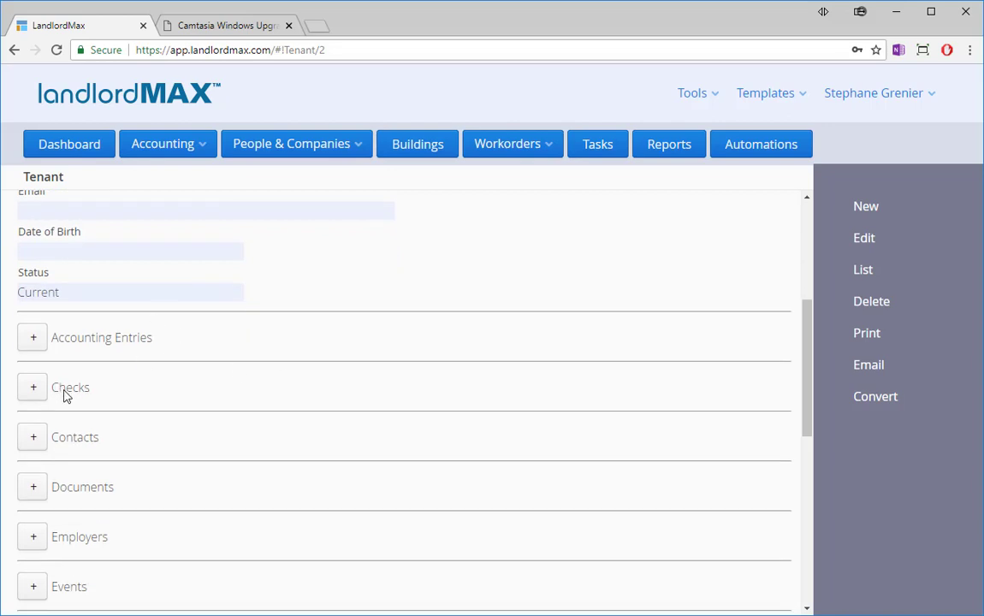
{"action": "mouse_move", "coordinate": [182, 413]}
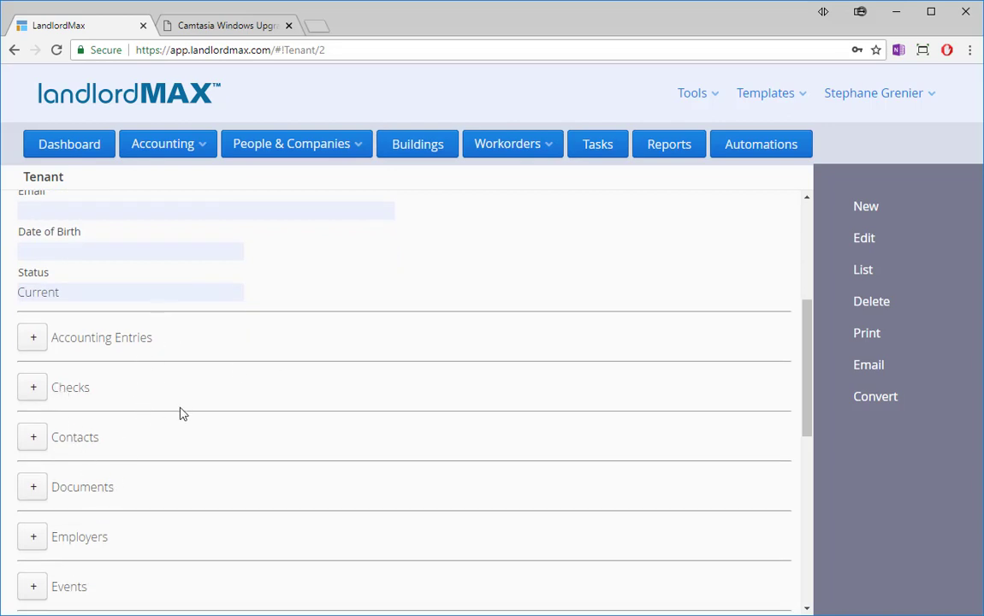
{"action": "scroll", "scroll_direction": "down", "scroll_amount": 3}
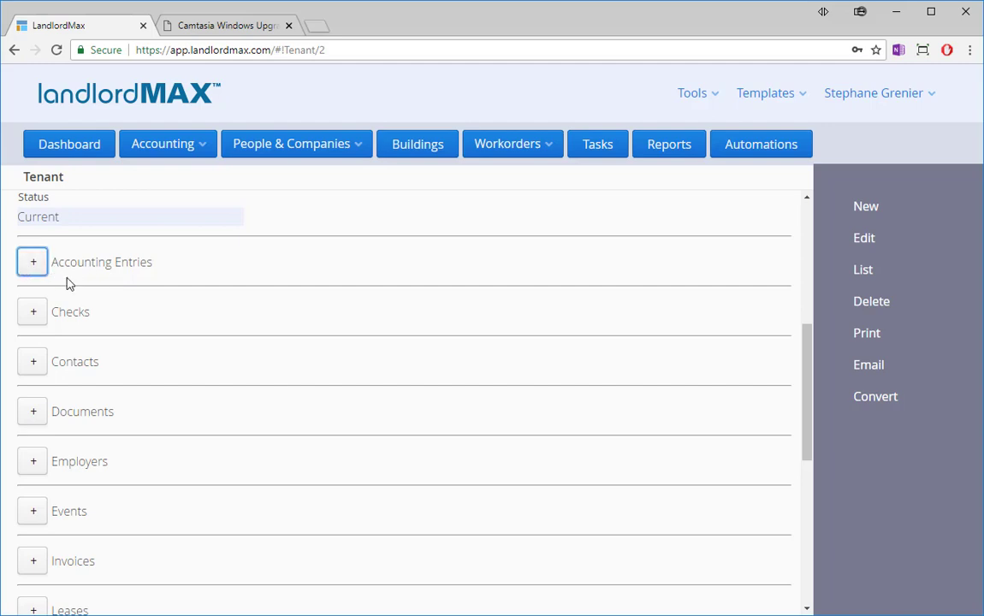
{"action": "left_click", "coordinate": [33, 262]}
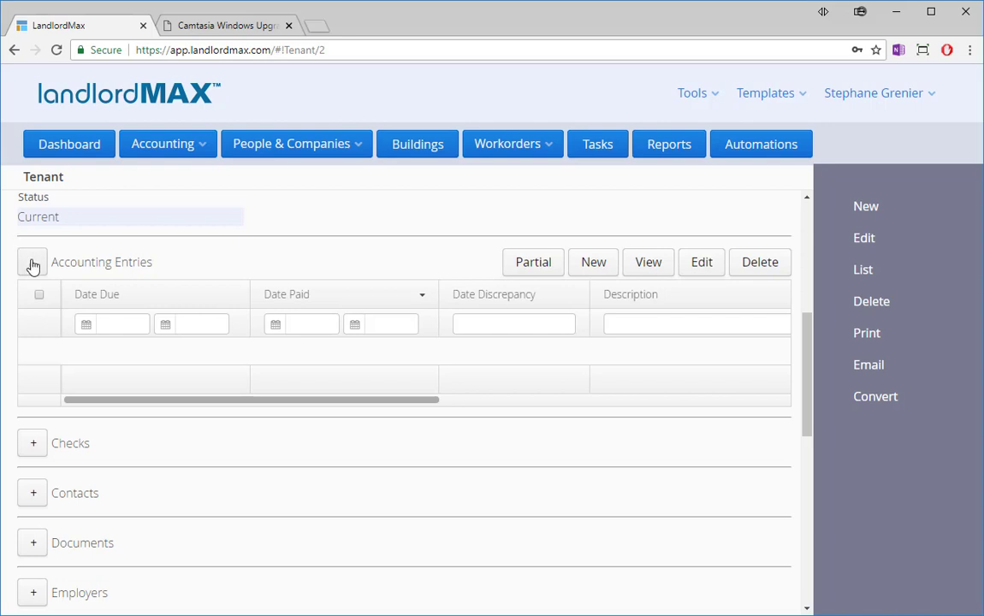
{"action": "left_click", "coordinate": [33, 262]}
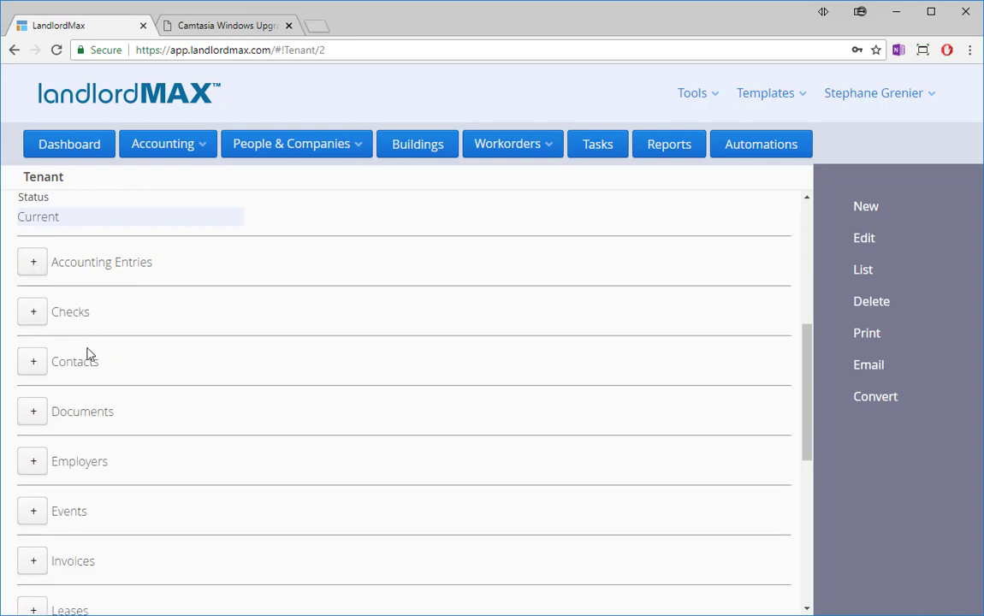
{"action": "scroll", "scroll_direction": "down", "scroll_amount": 3}
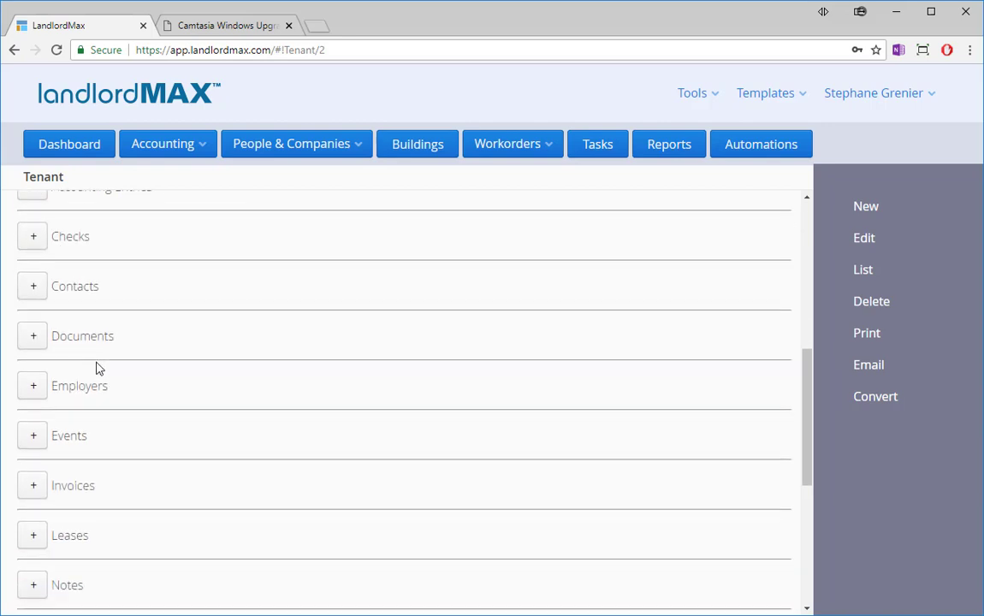
{"action": "mouse_move", "coordinate": [120, 342]}
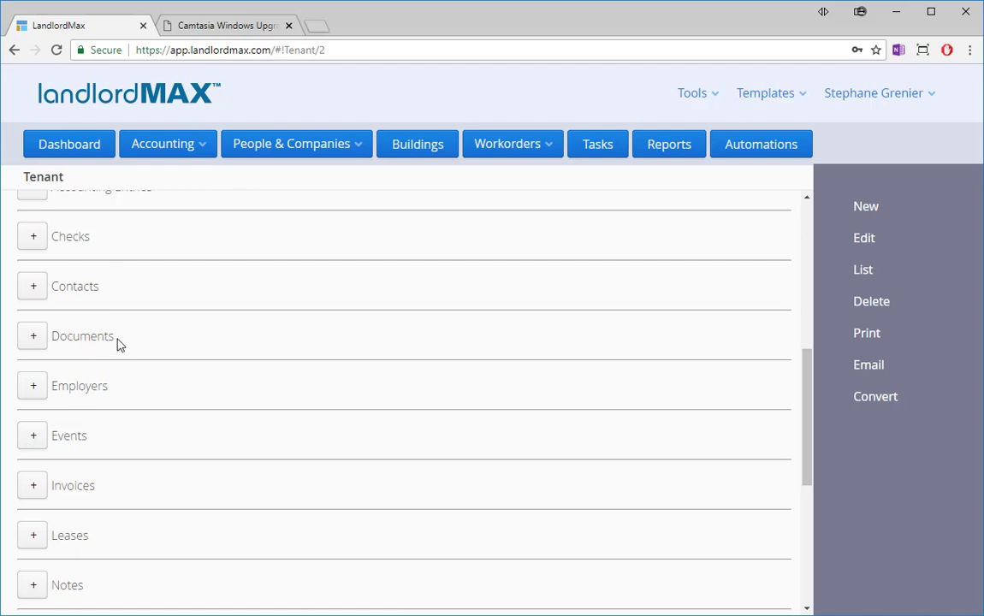
{"action": "mouse_move", "coordinate": [97, 387]}
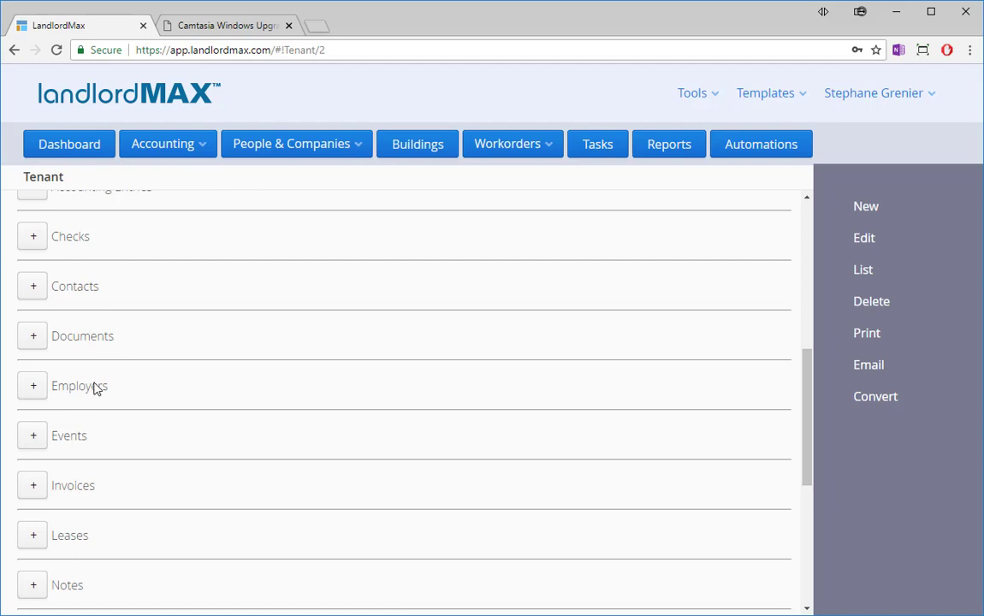
{"action": "scroll", "scroll_direction": "down", "scroll_amount": 3}
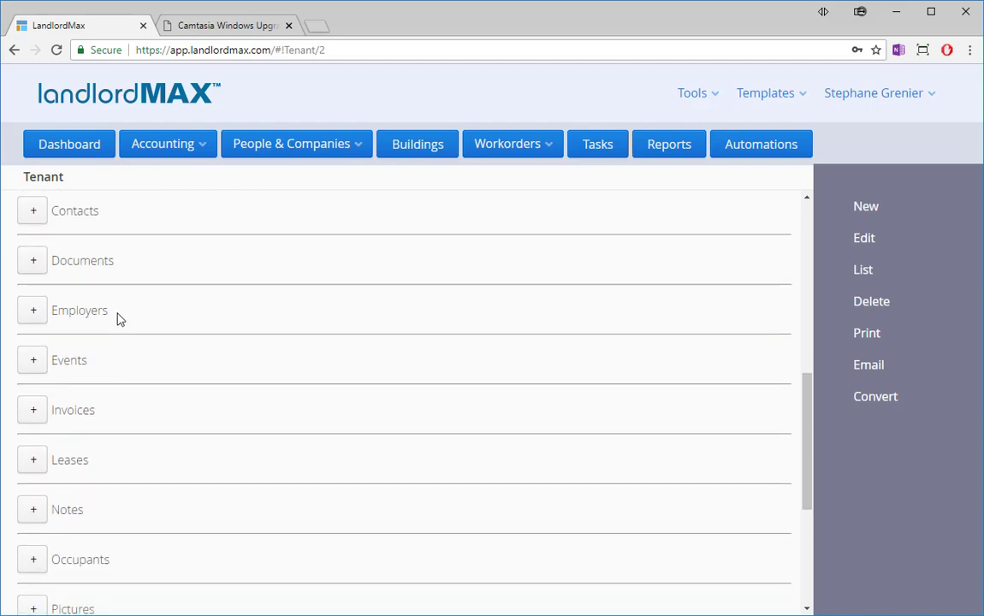
{"action": "mouse_move", "coordinate": [126, 346]}
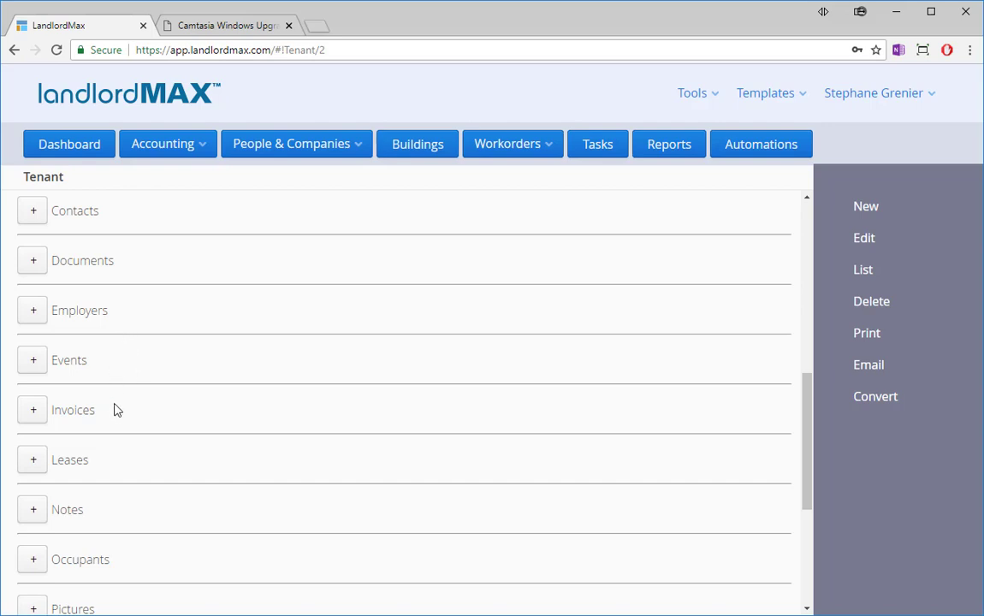
{"action": "scroll", "scroll_direction": "down", "scroll_amount": 3}
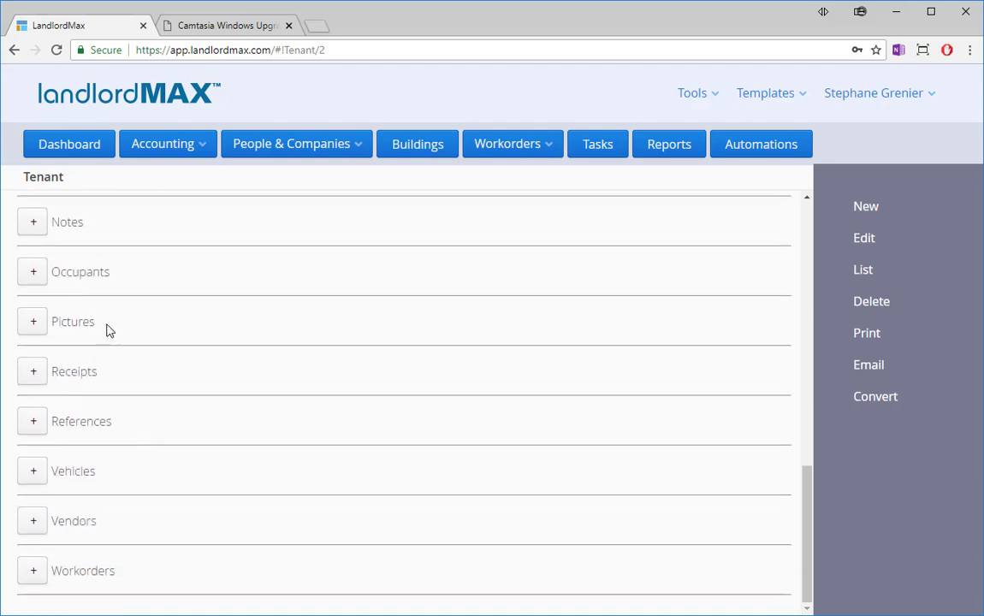
{"action": "mouse_move", "coordinate": [218, 540]}
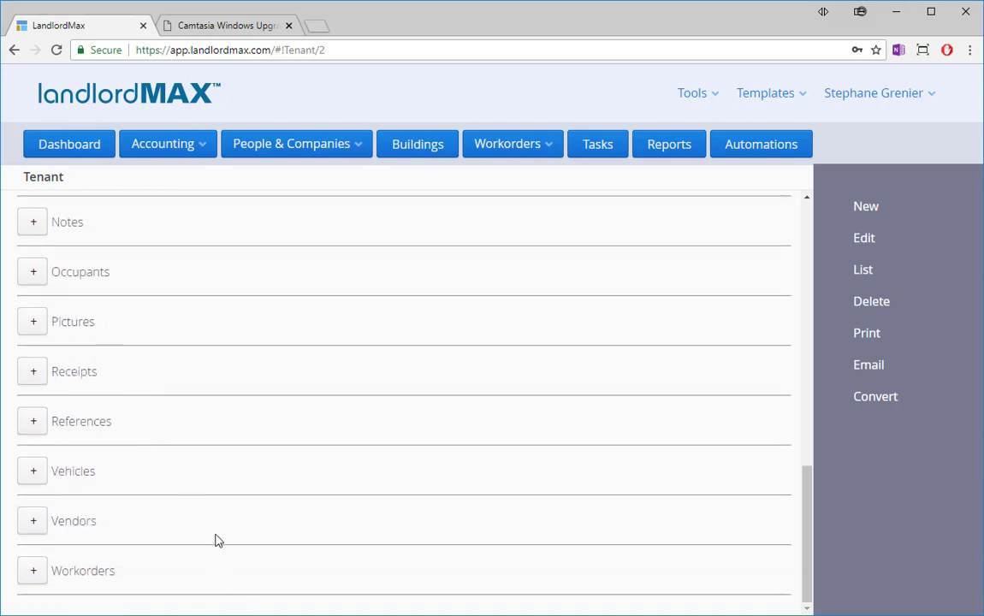
{"action": "mouse_move", "coordinate": [166, 569]}
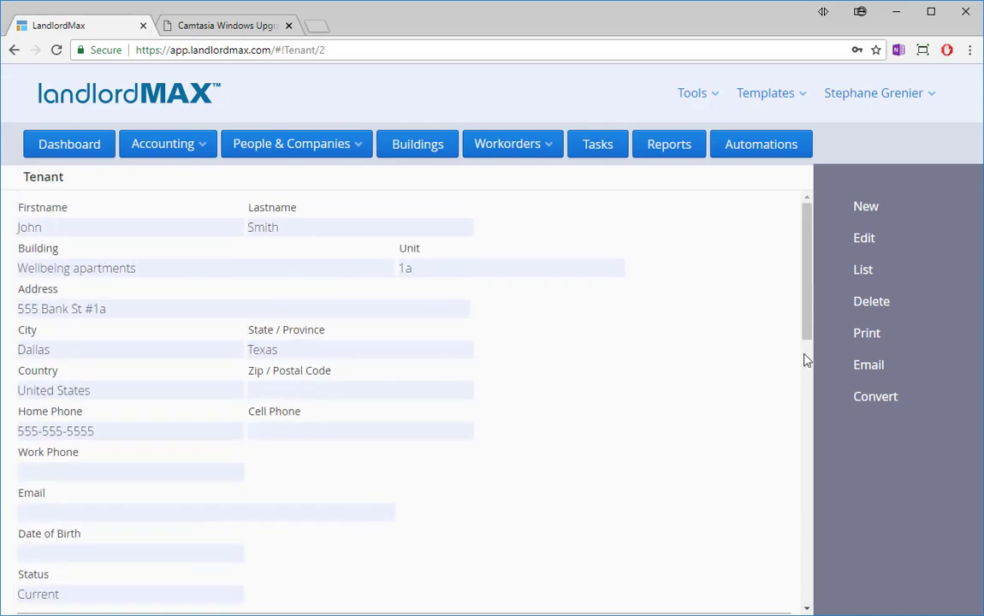
{"action": "mouse_move", "coordinate": [866, 333]}
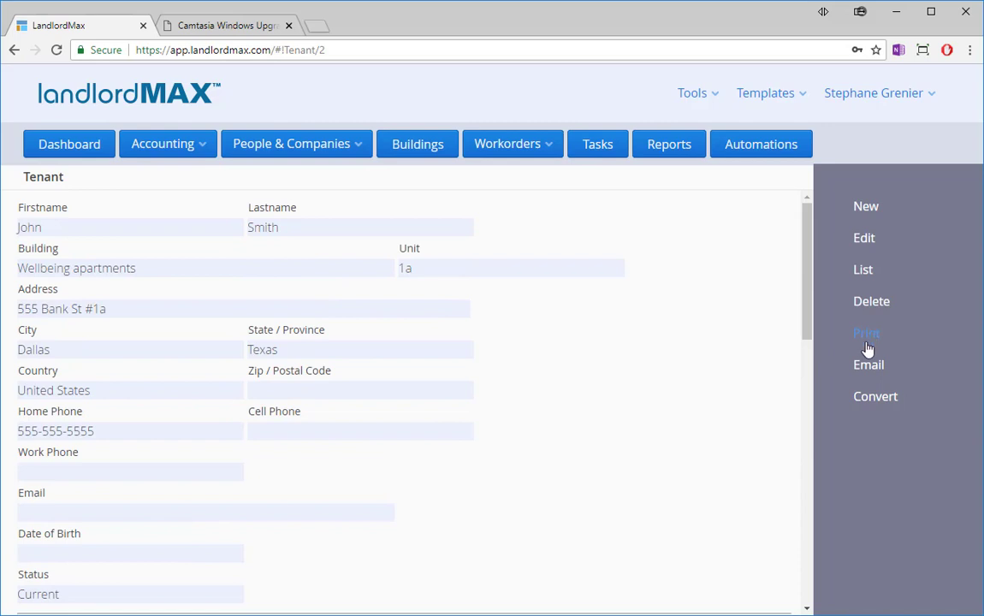
{"action": "mouse_move", "coordinate": [864, 343]}
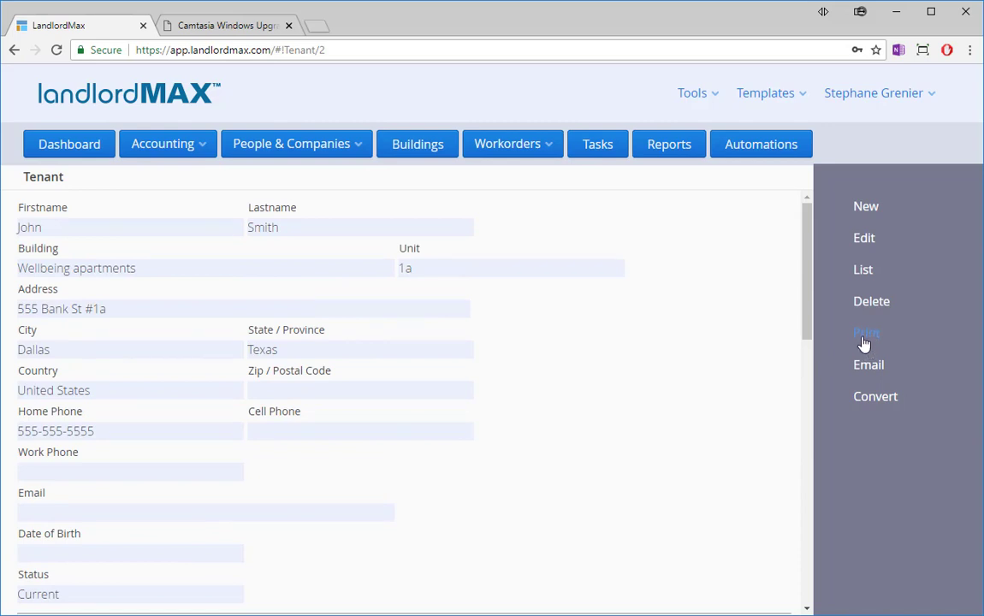